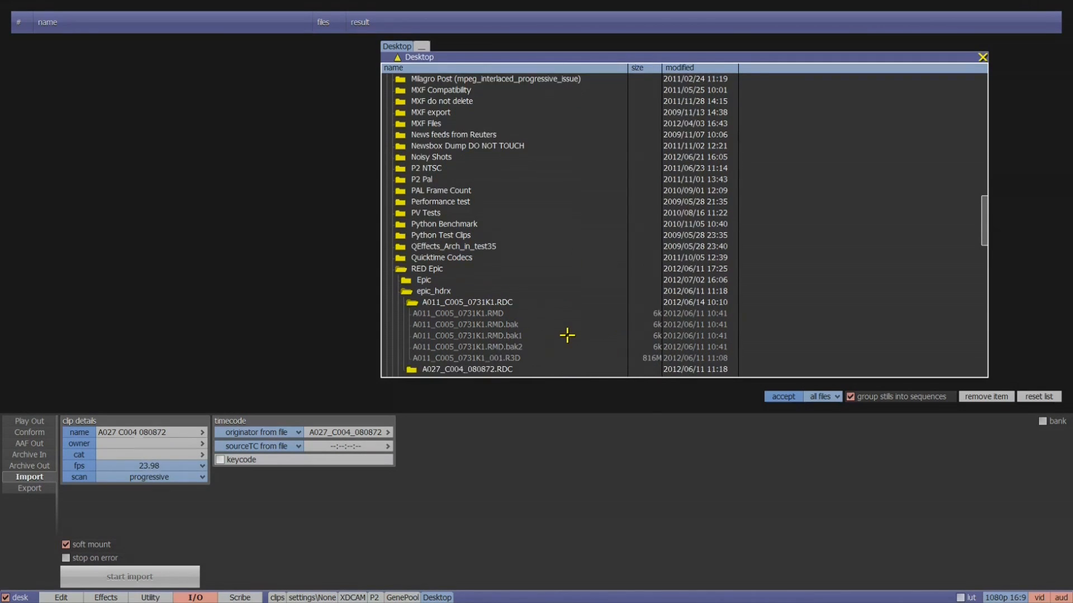
Scroll the epic_hdrx folder to reach the A011_C005_0731K1 R3D clip.
scroll(down, 3)
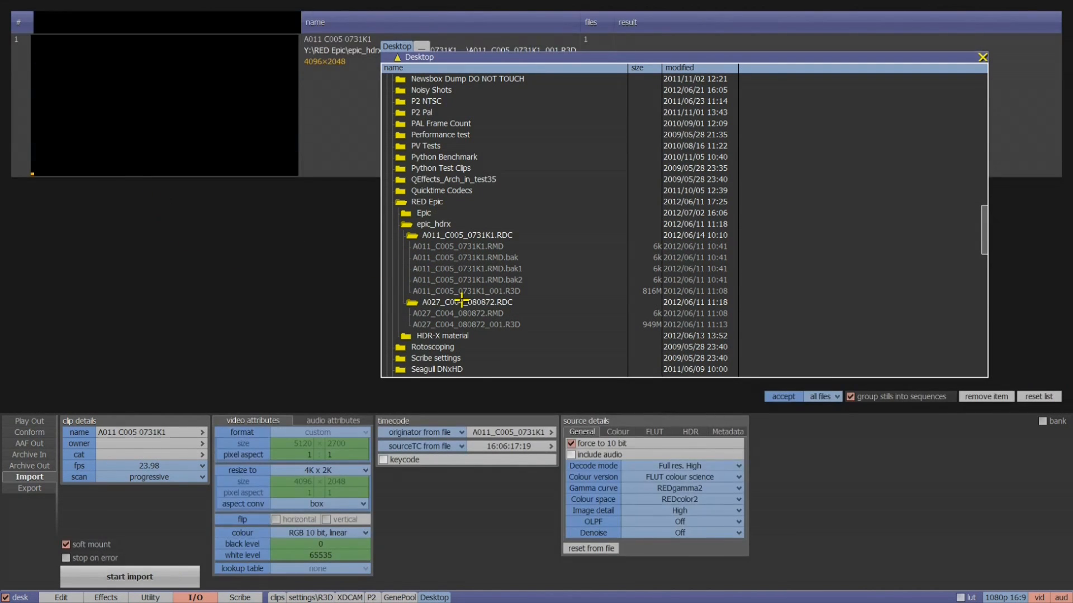
Select A027_C004_080872_001.R3D to queue it for import.
click(468, 302)
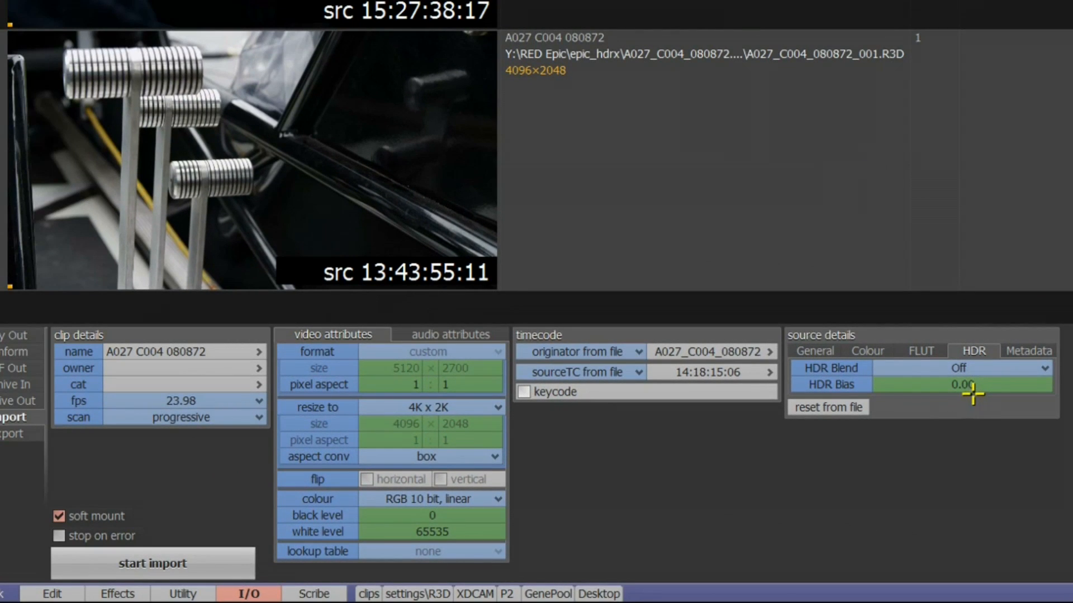
Set HDR Blend to Simple and open the HDR Bias numeric keypad.
click(958, 368)
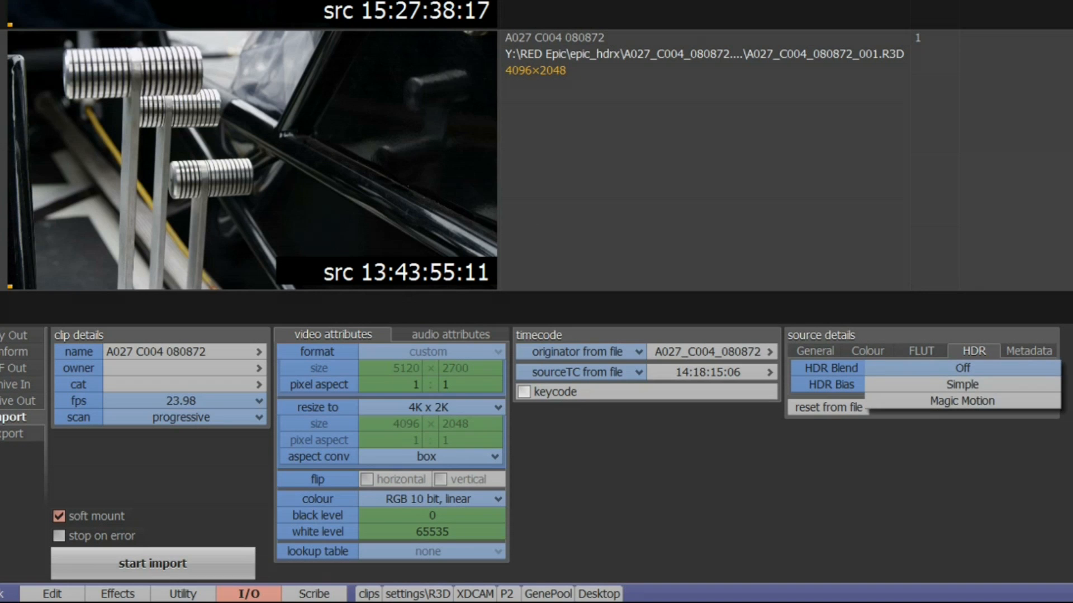
click(960, 368)
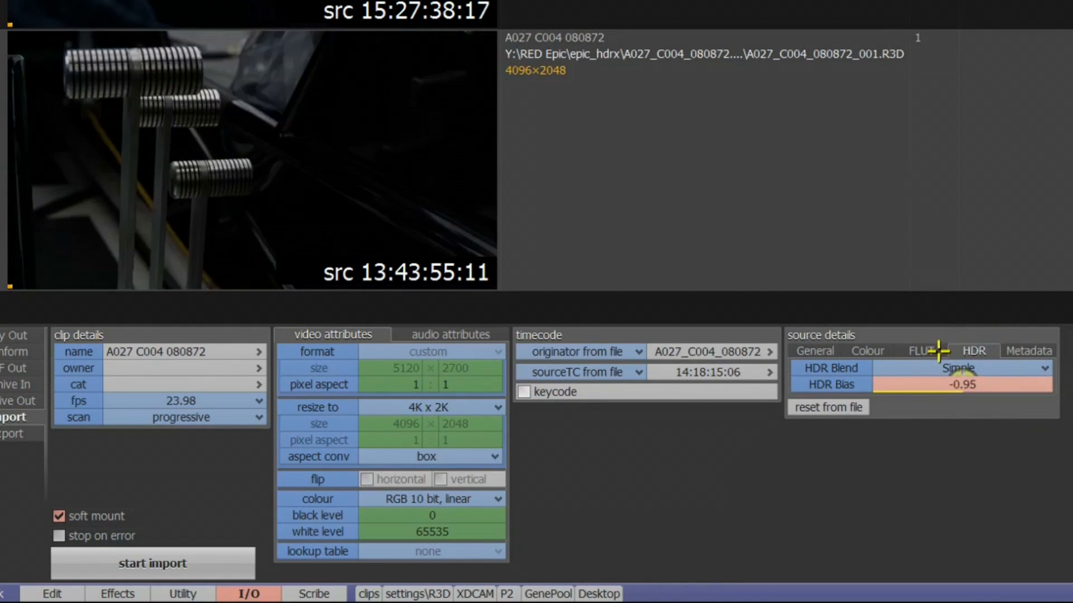
click(962, 384)
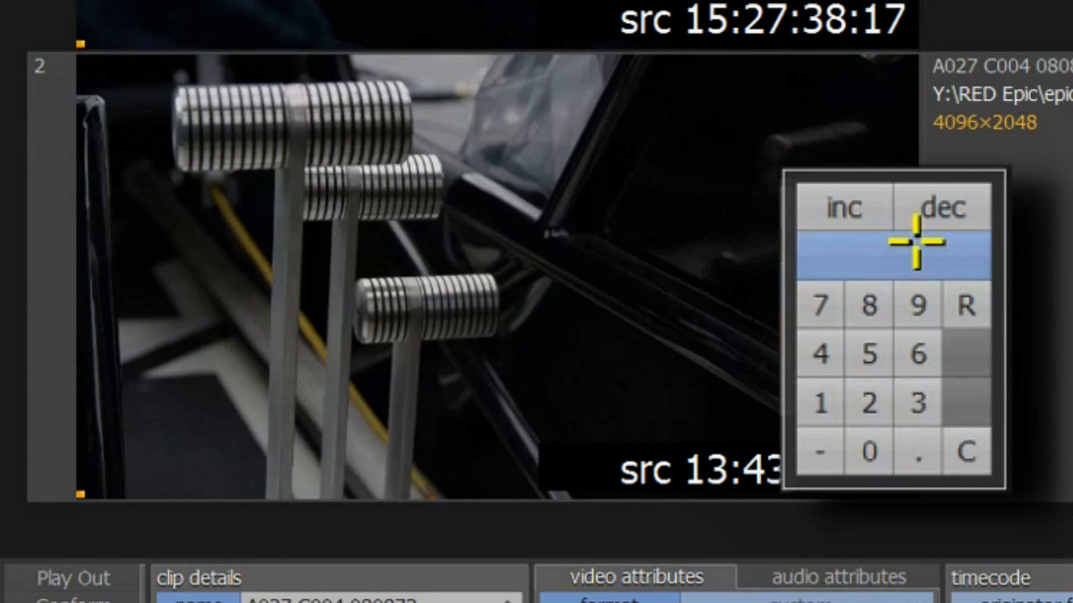
mouse_move(811, 465)
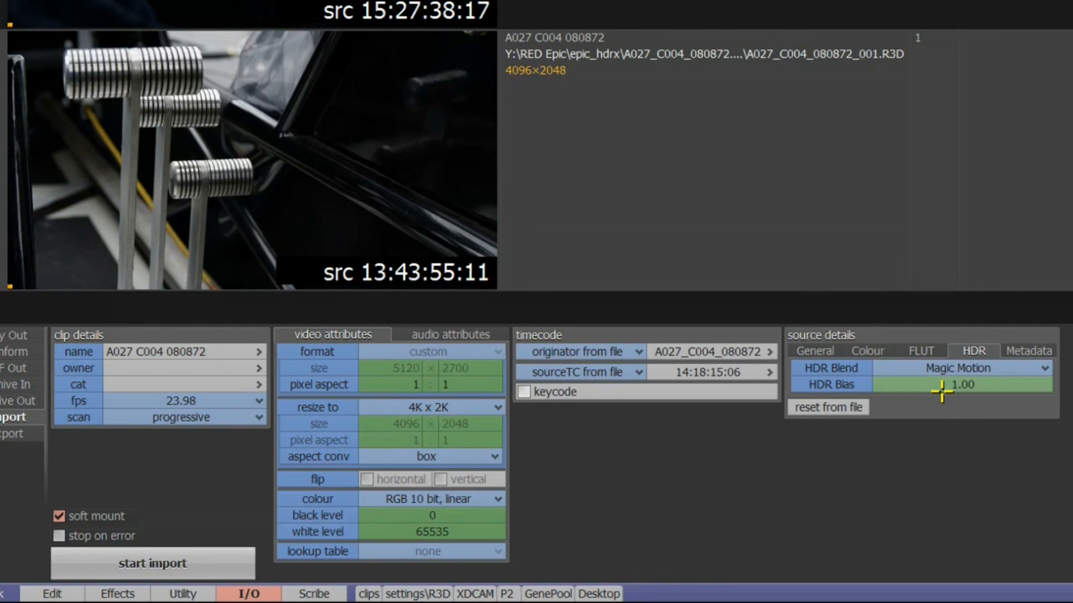
Drag HDR Bias down from 1.00 to about 0.61 and lower, darkening the preview.
drag(944, 391, 965, 391)
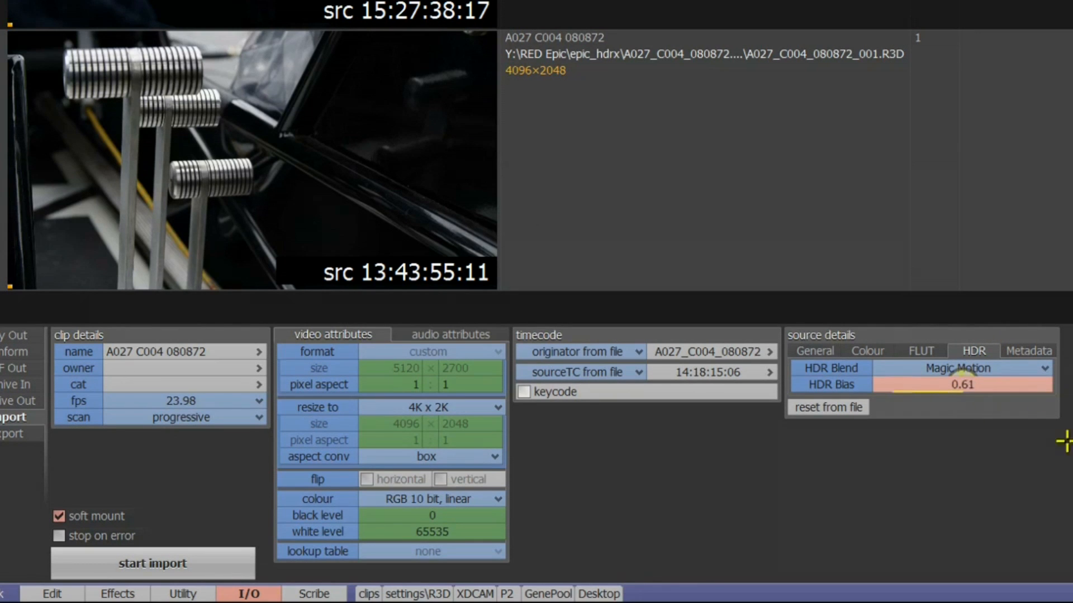
drag(963, 383, 957, 384)
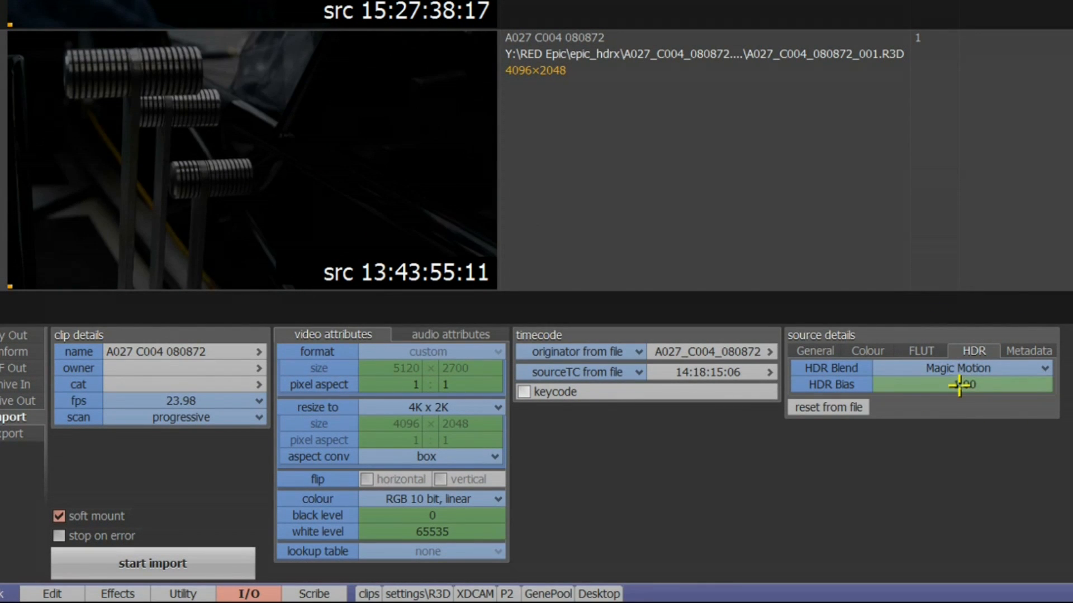
click(920, 350)
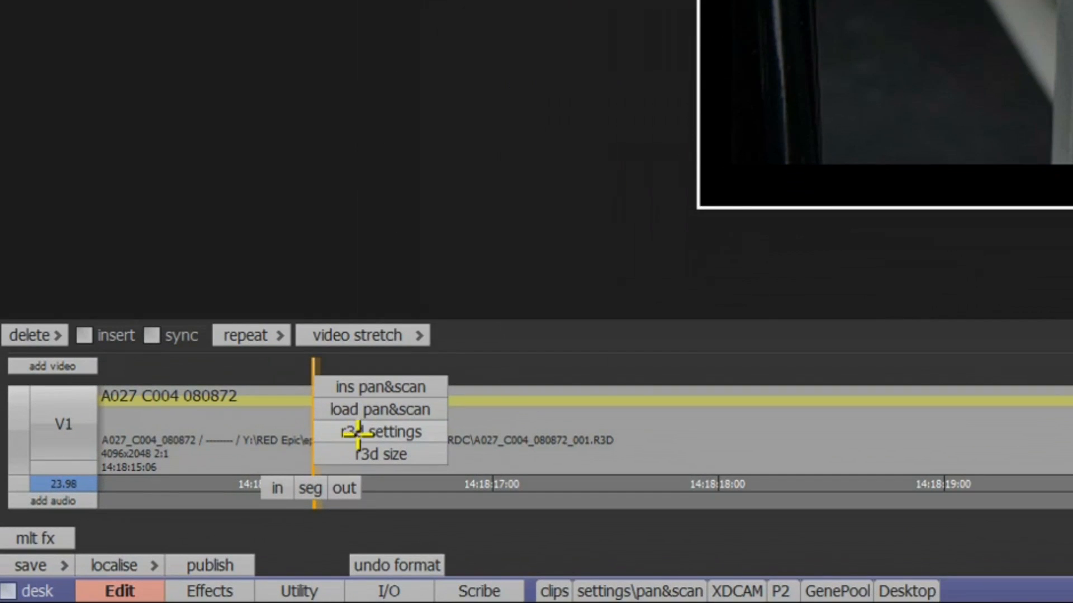
Open r3d settings for the A027_C004_080872 clip on track V1.
click(381, 431)
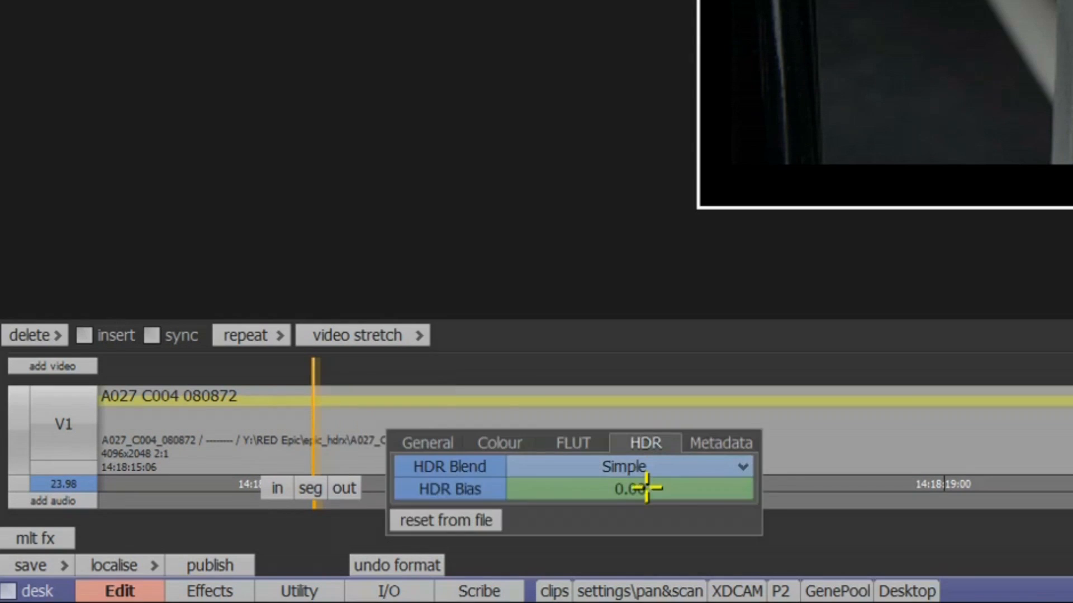